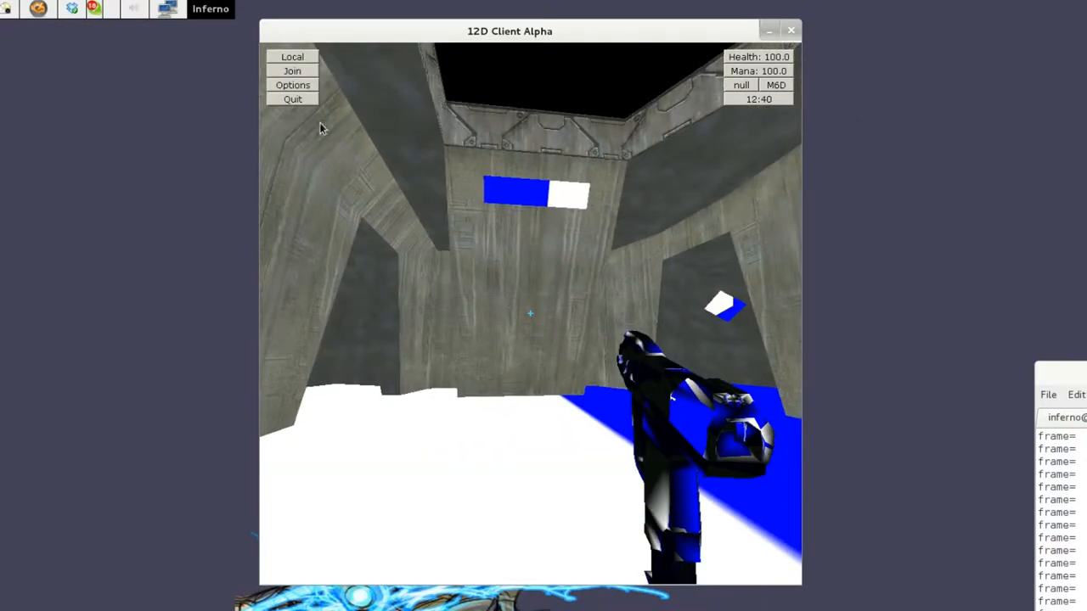
mouse_move(308, 82)
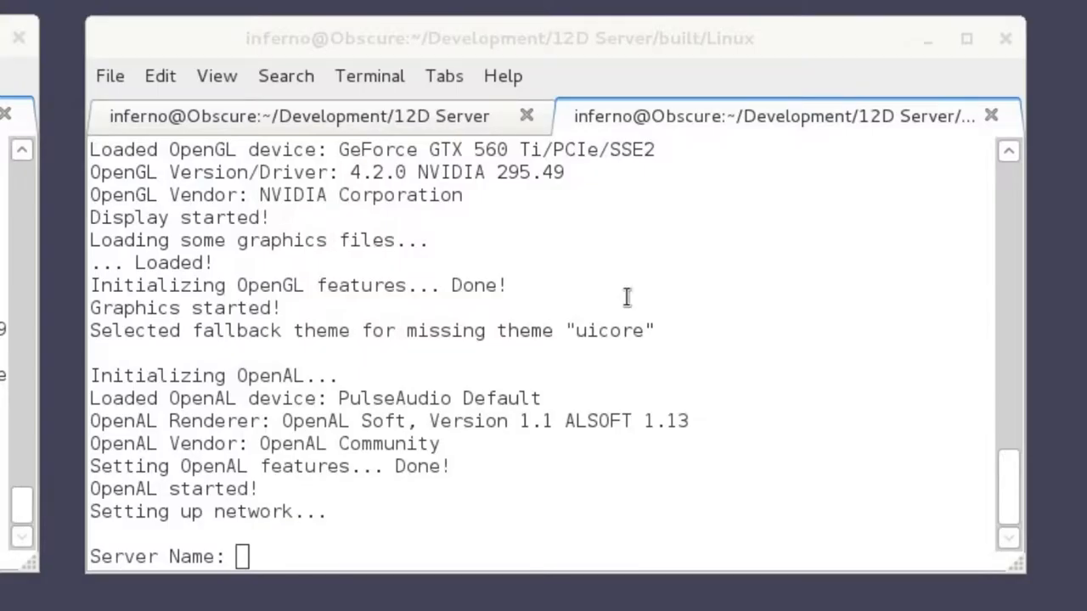
Answer the server prompts with name DatServer, MOTD isdatserver and level hangem
text(loca)
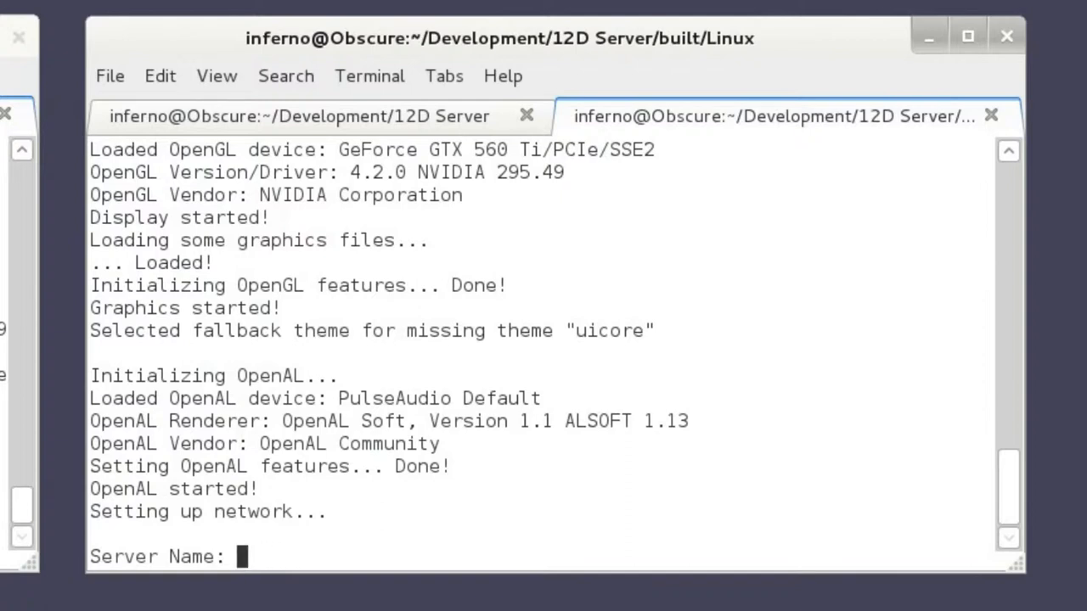
text(DatServer)
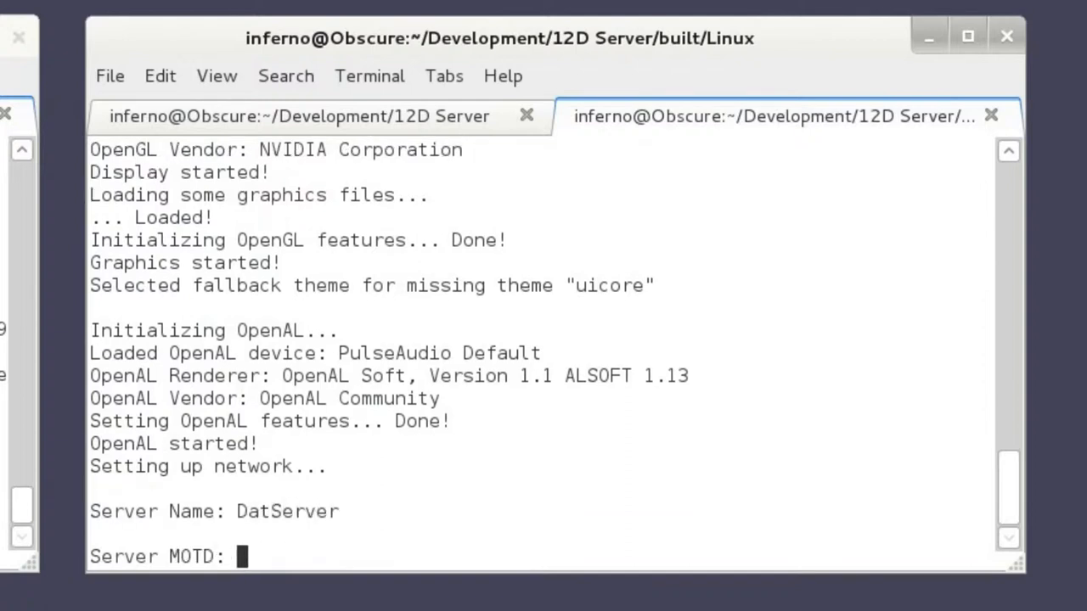
text(isdatserver)
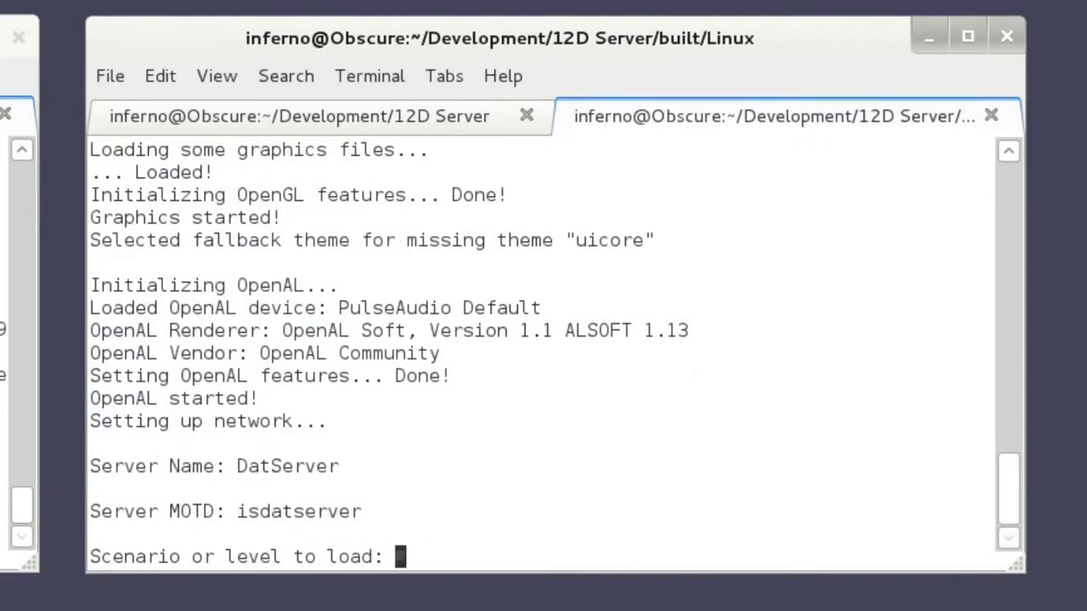
text(hangemhigh)
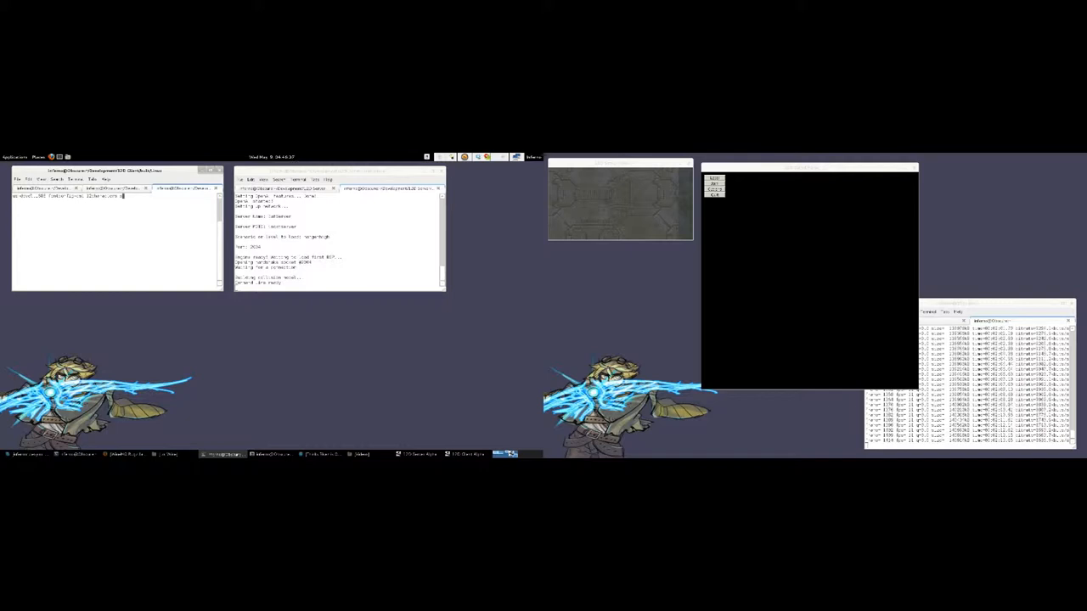
Run the client from two terminals and arrange both game windows side by side
key(Return)
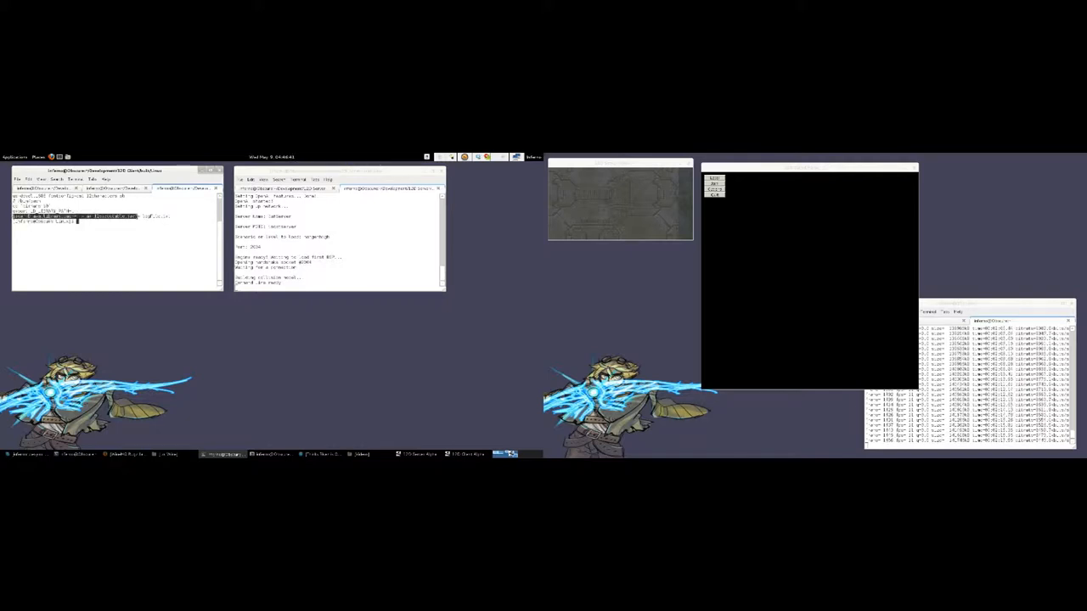
right_click(77, 223)
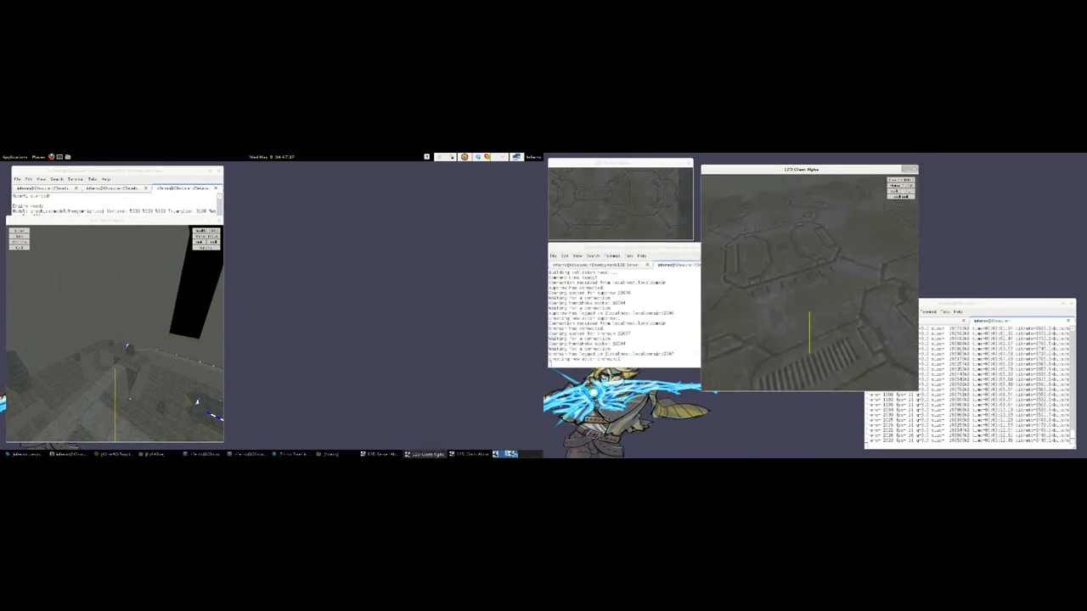
drag(798, 170, 331, 220)
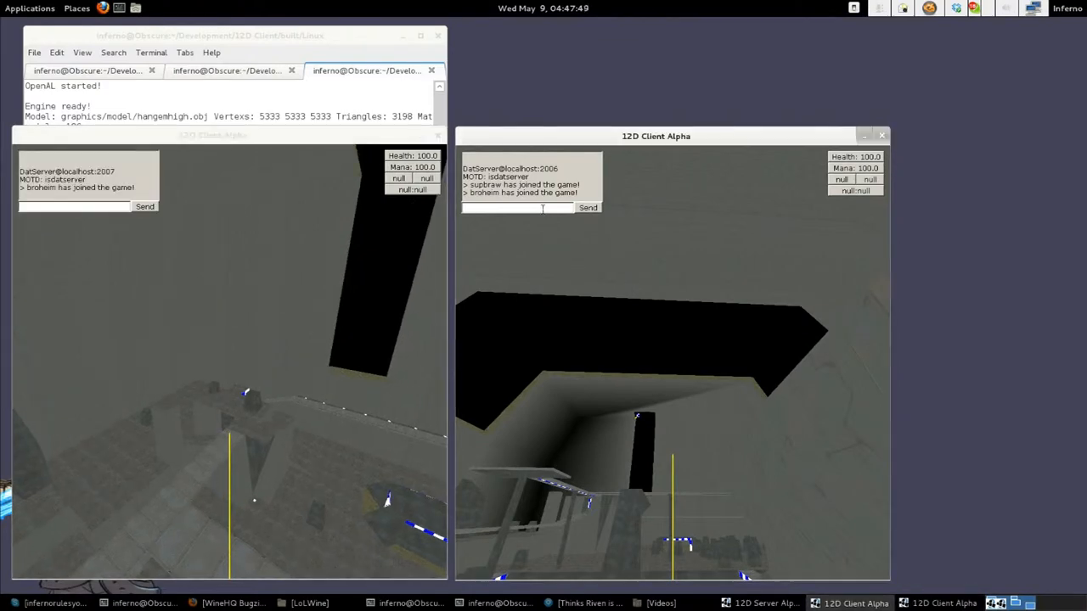
Send the greeting 'sup bro' from one player and start a reply in the other
text(sup bro)
click(74, 205)
text(brooo wasssup)
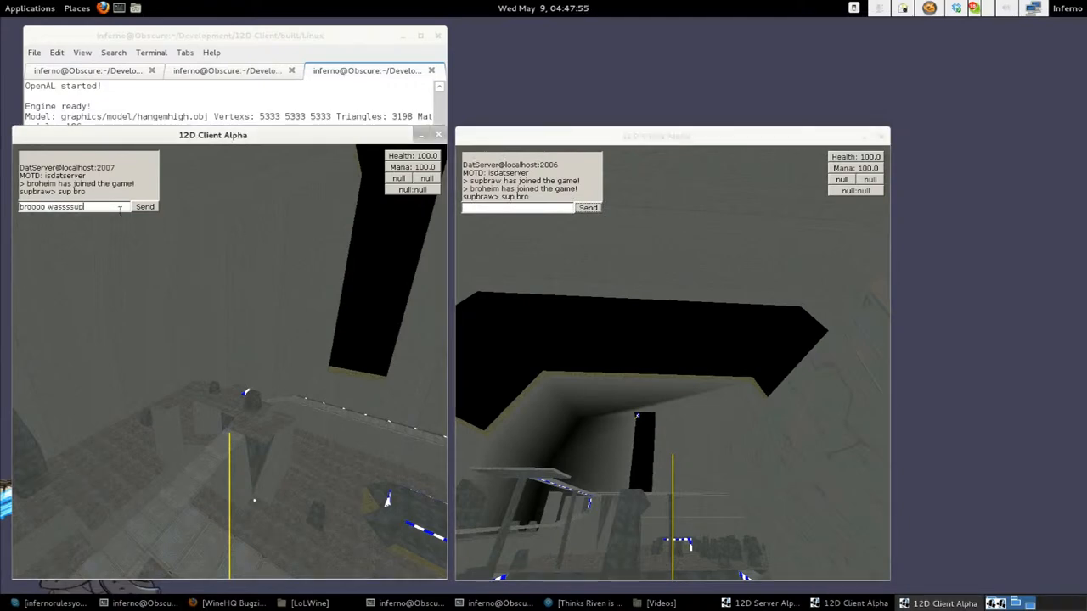
click(145, 207)
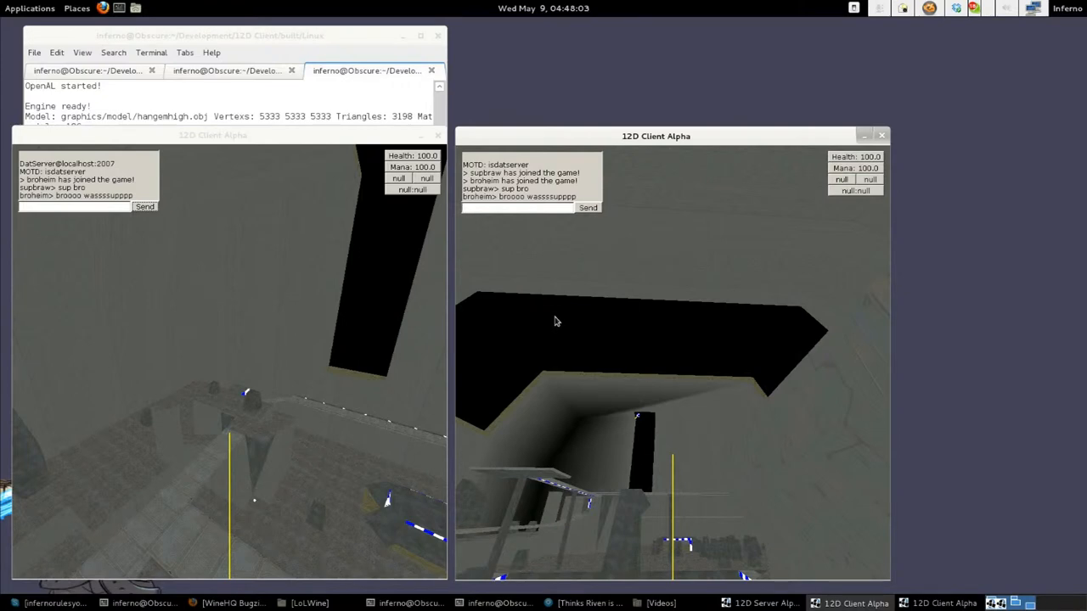
mouse_move(785, 331)
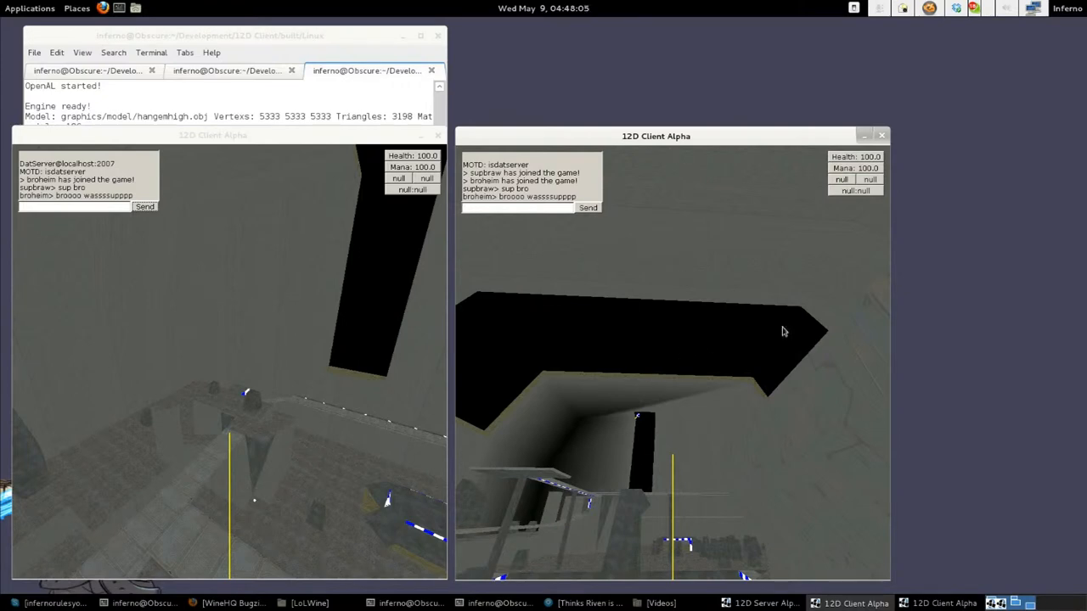
text(t)
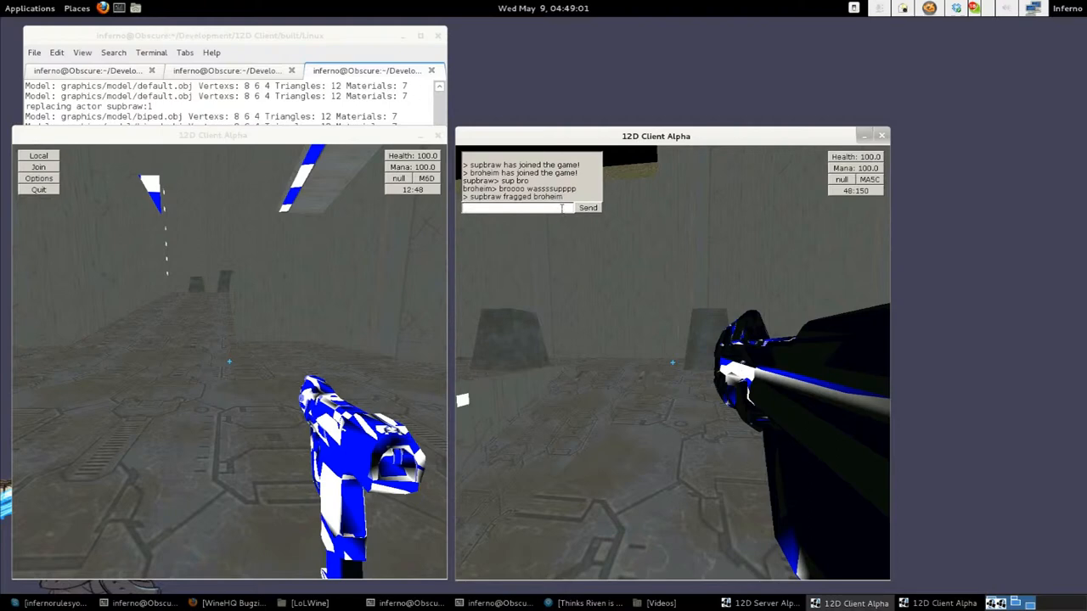
Taunt the fragged player in chat with 'owned', 'scrub' and later 'bye bye'
text(owned)
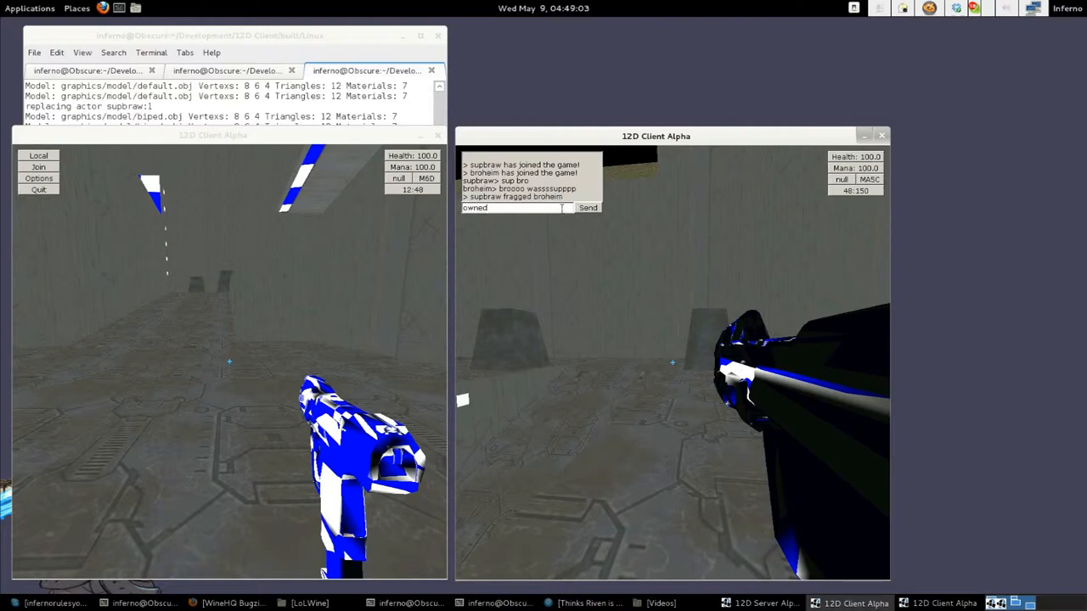
text(scrub)
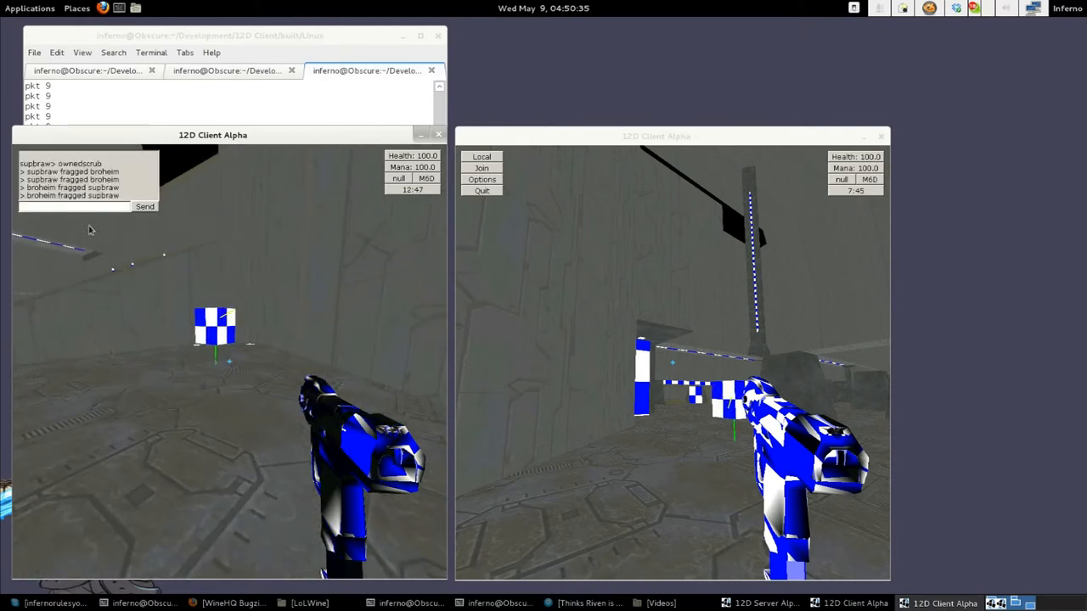
text(bye bye)
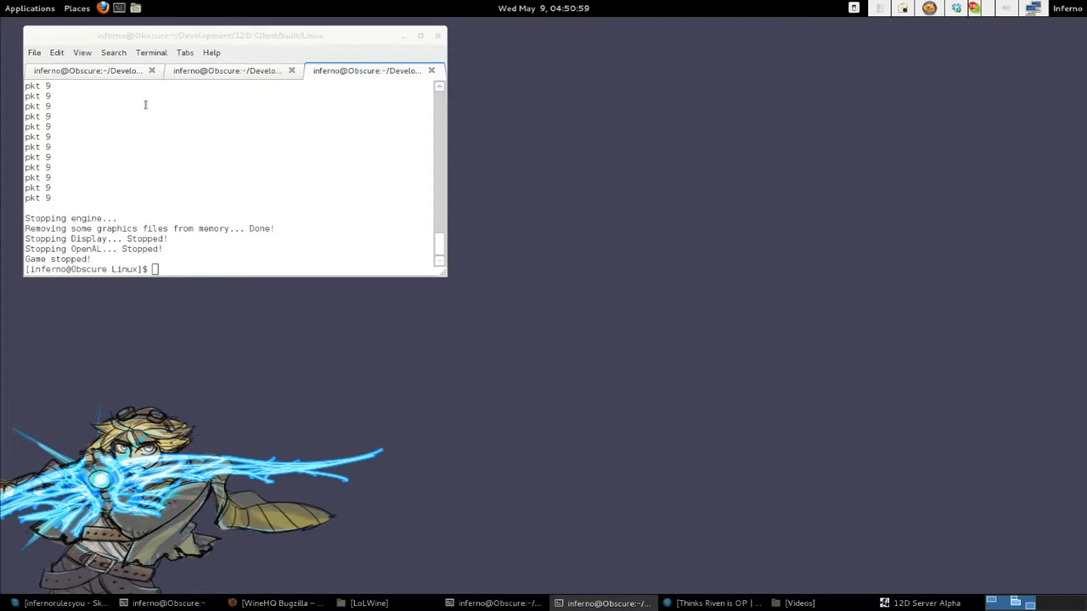
mouse_move(279, 81)
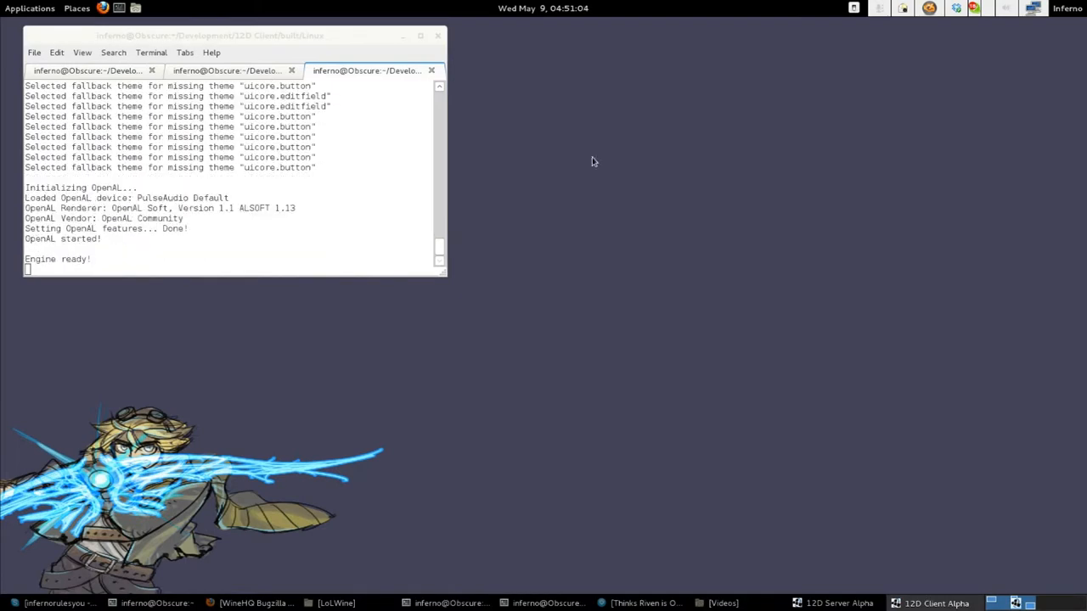
Join the localhost server again from the relaunched client so the level reloads
click(936, 603)
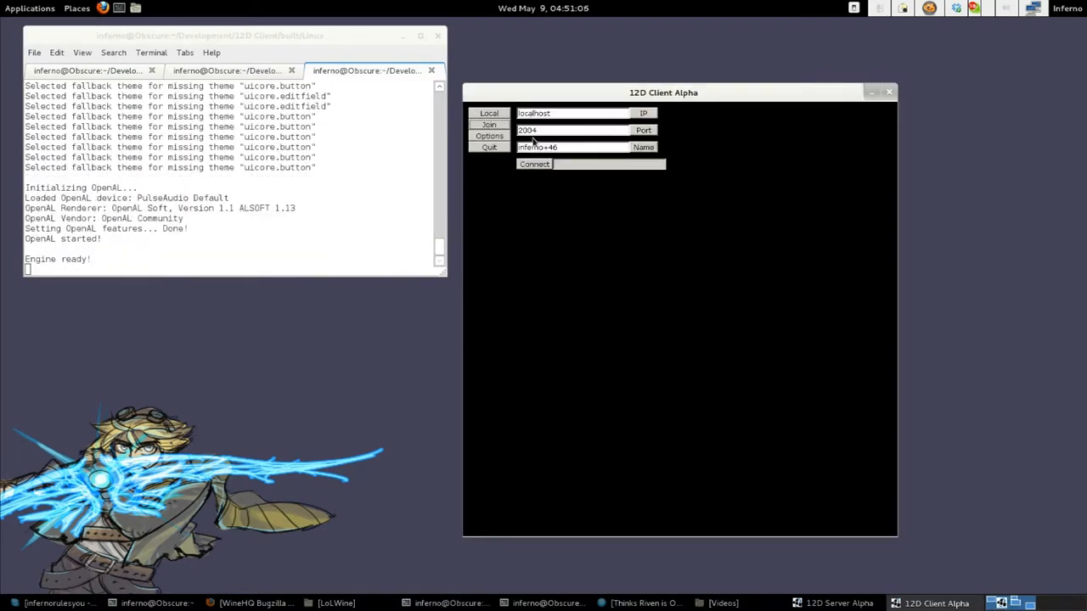
click(534, 163)
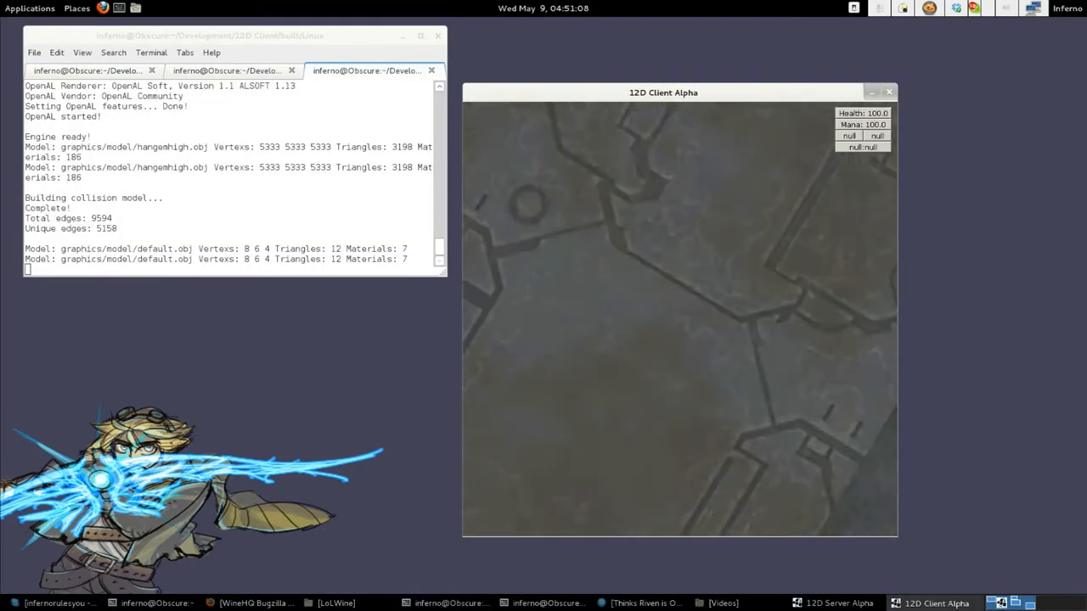